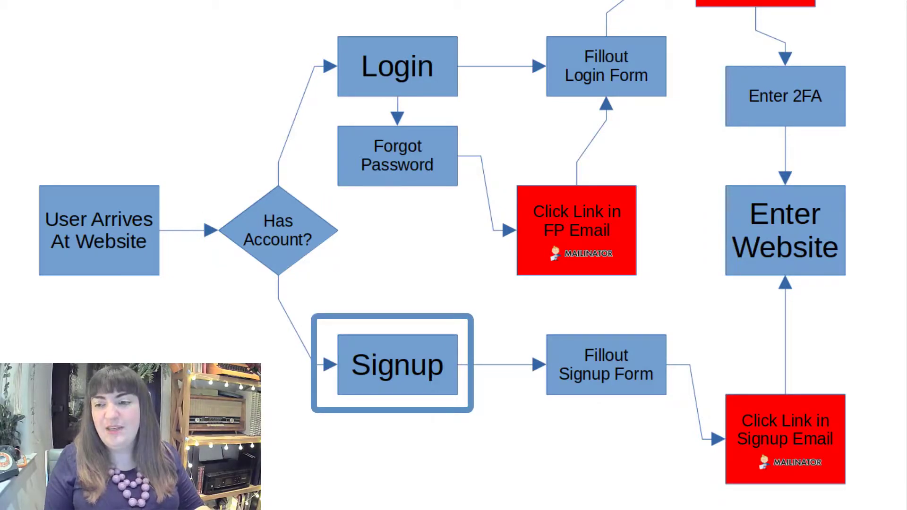
- Scroll the blog home page to the Meta widget and follow its Register link
click(605, 374)
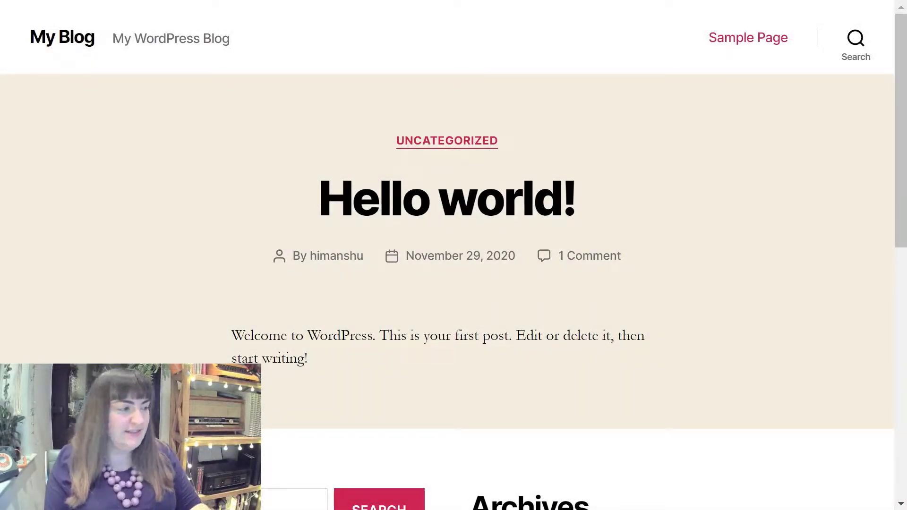
mouse_move(759, 239)
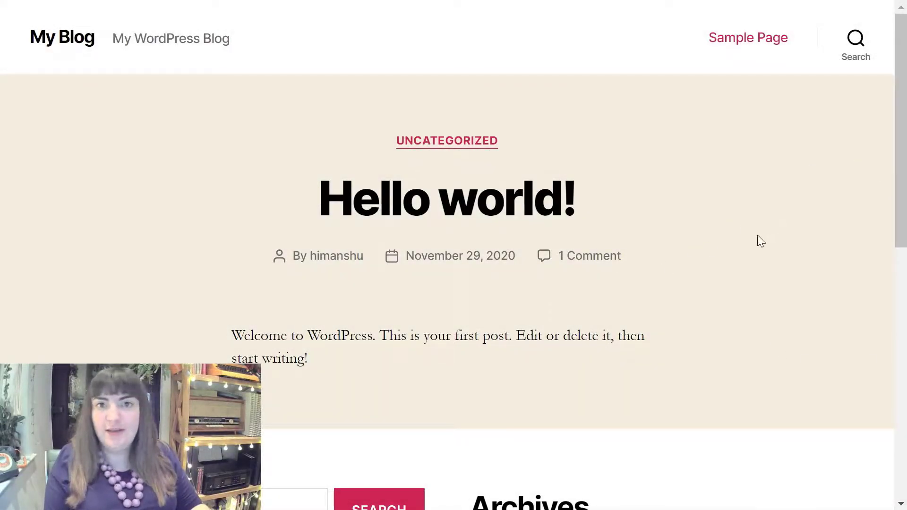
scroll(down, 3)
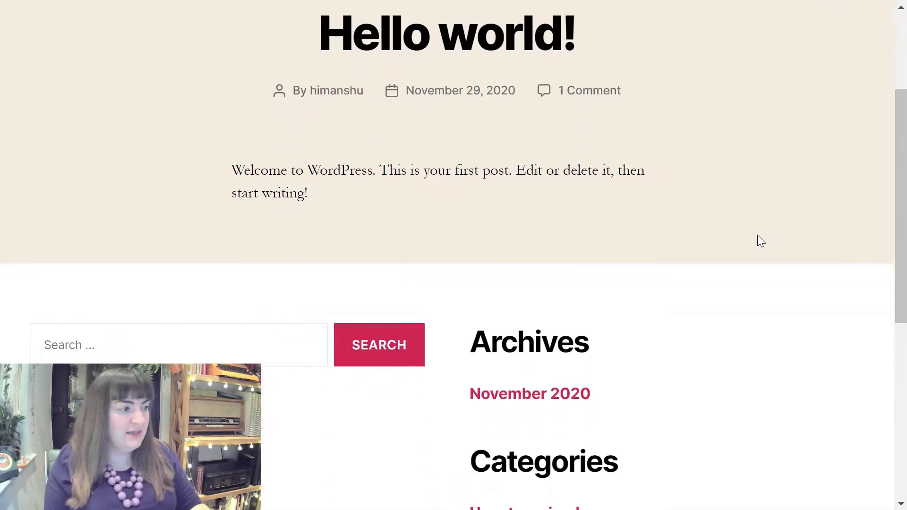
scroll(down, 3)
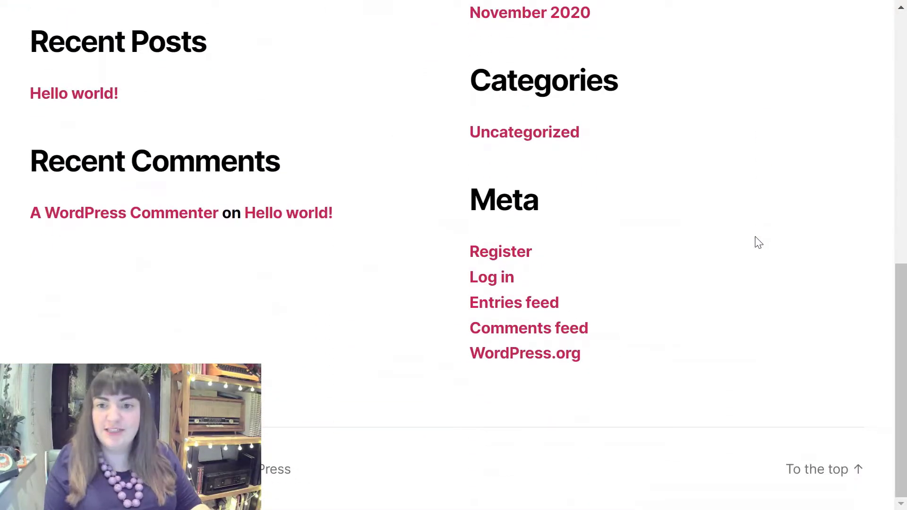
mouse_move(497, 261)
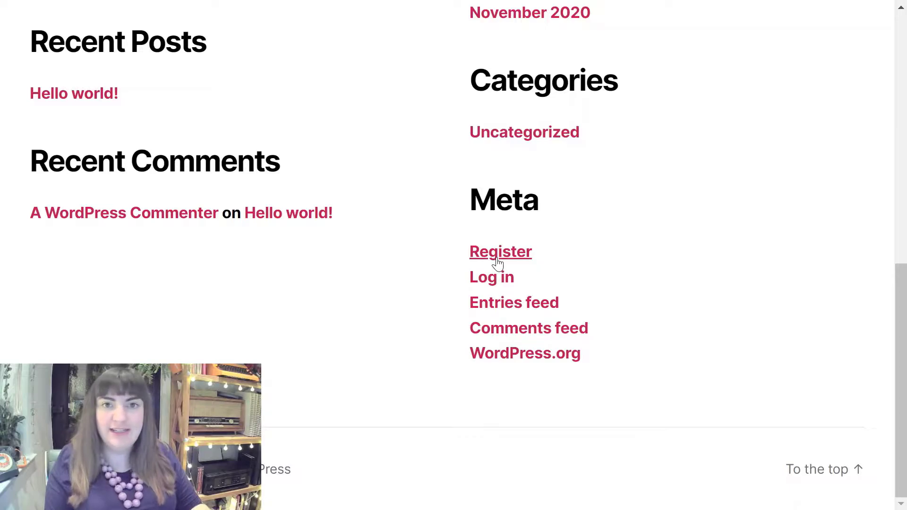
click(500, 251)
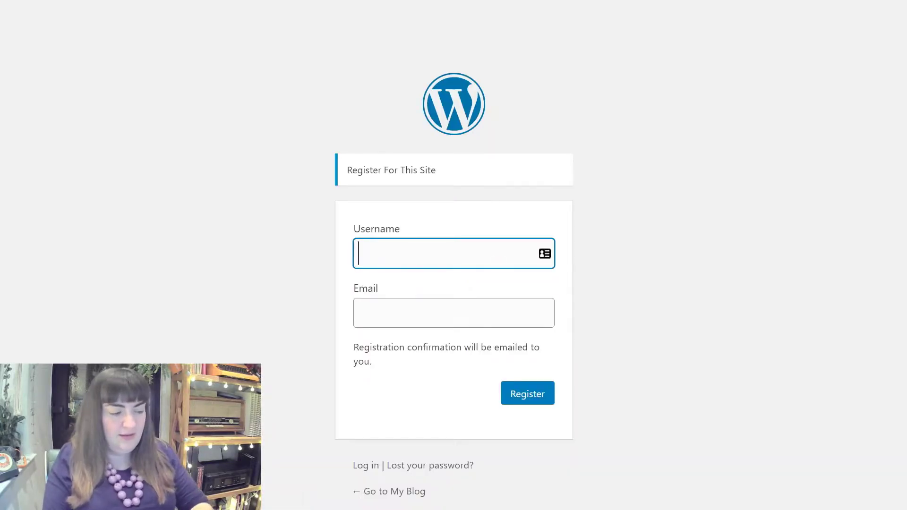
- Register the username IWannaRegister with the Mailinator email address
text(IWannaRegister)
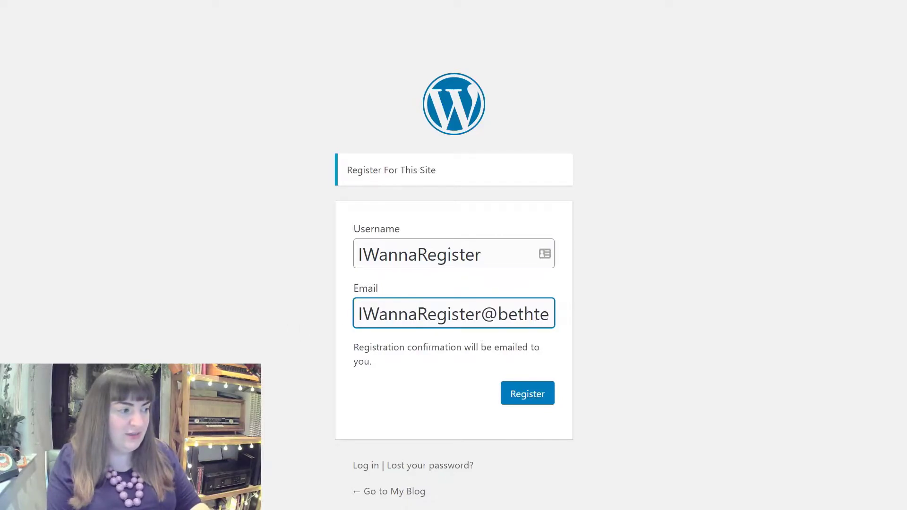
double_click(418, 313)
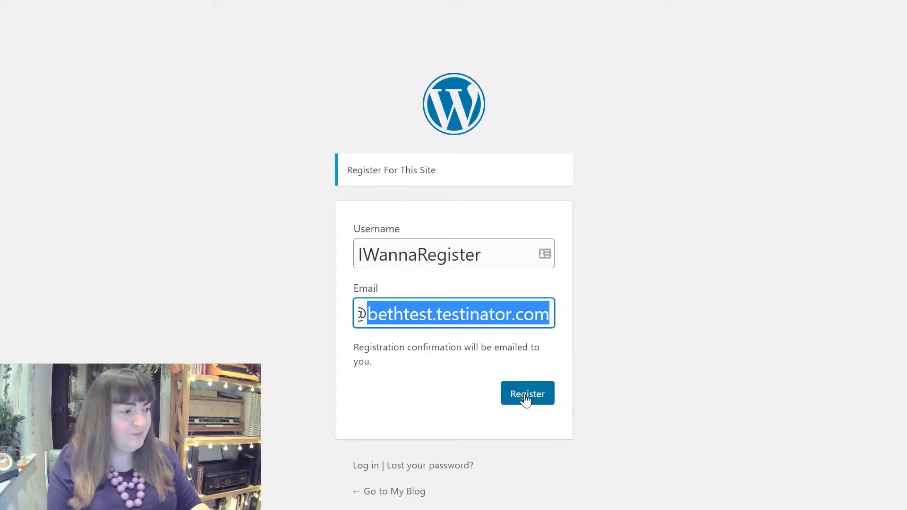
click(527, 393)
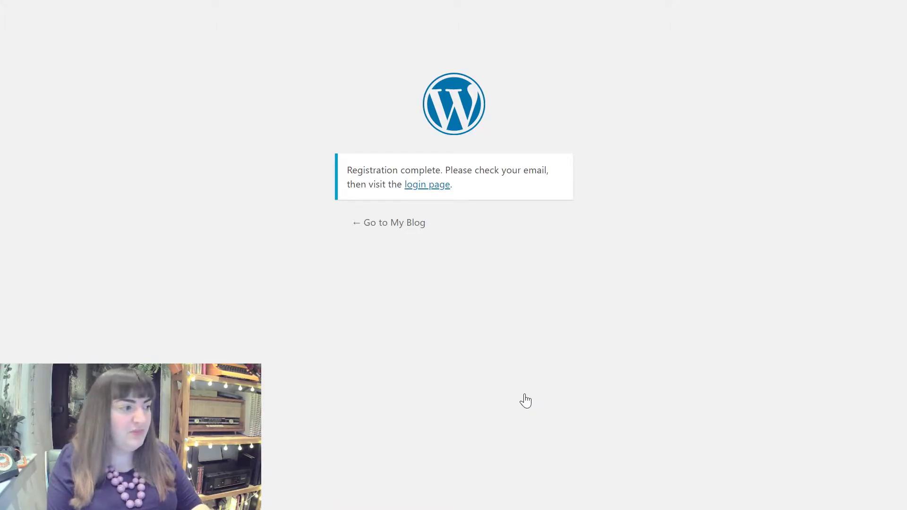
mouse_move(431, 188)
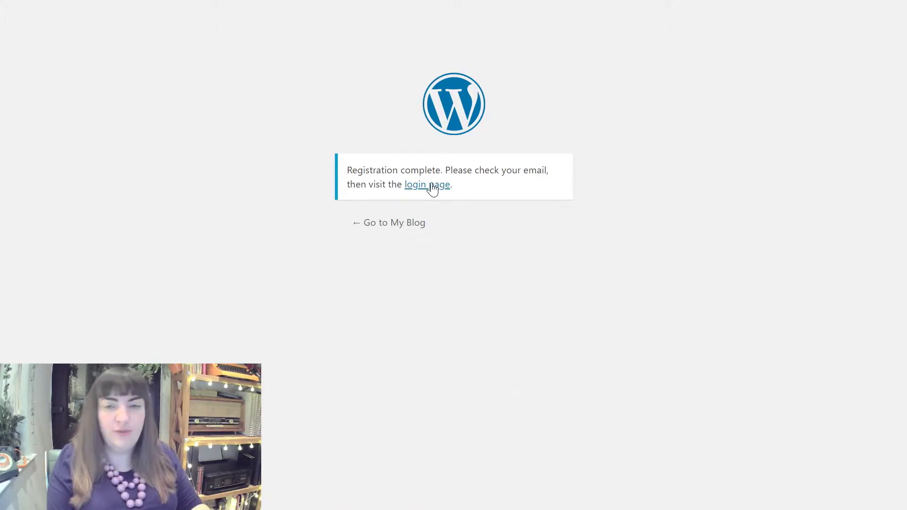
mouse_move(496, 286)
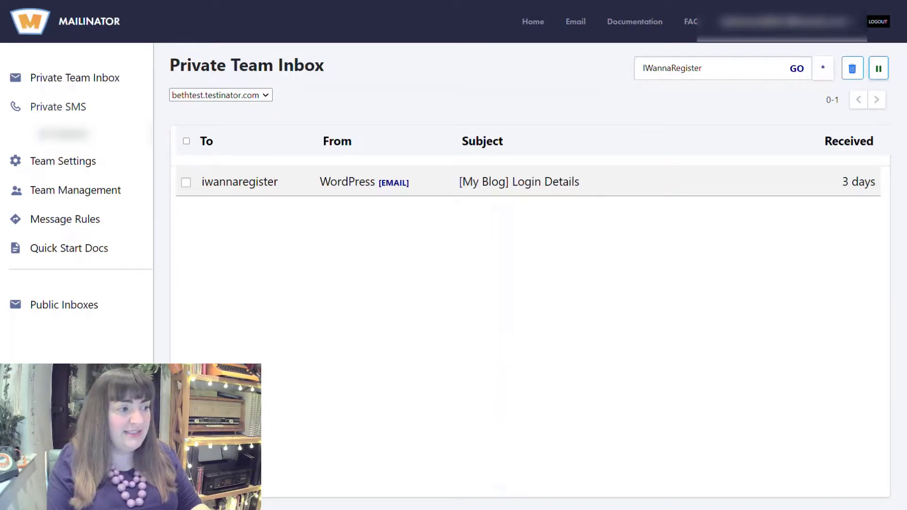
mouse_move(854, 68)
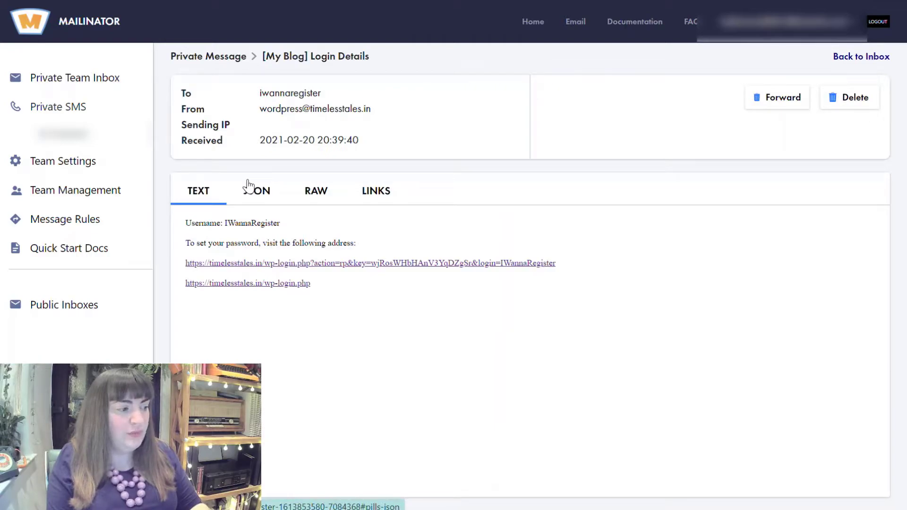
mouse_move(340, 271)
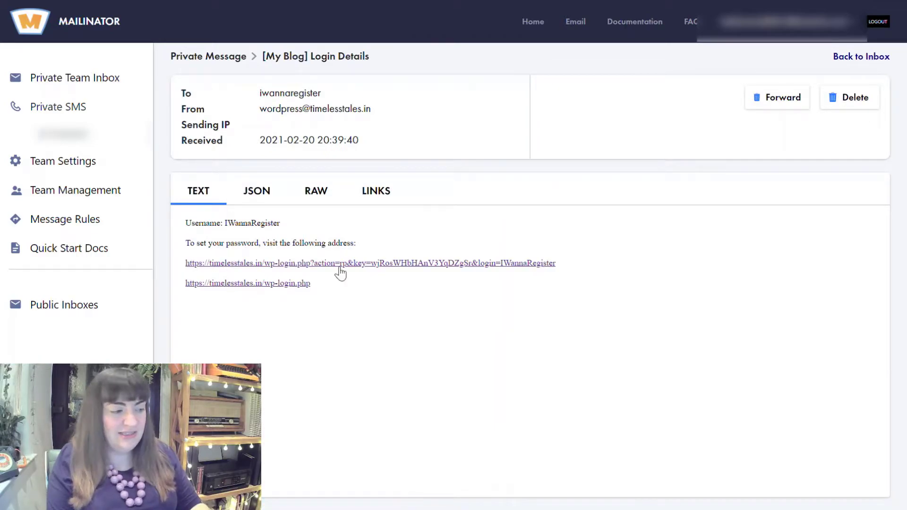
mouse_move(338, 267)
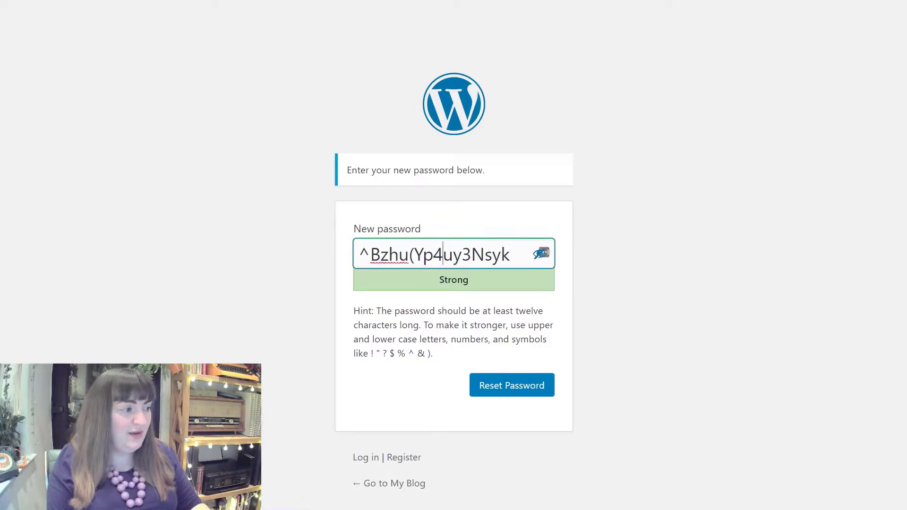
- Copy the generated strong password and save it as IWannaRegister's new password
triple_click(440, 254)
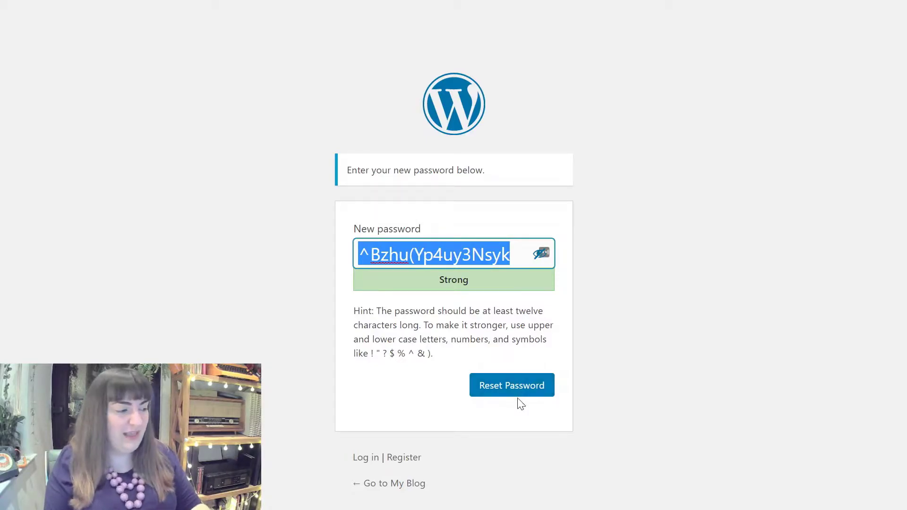
click(512, 385)
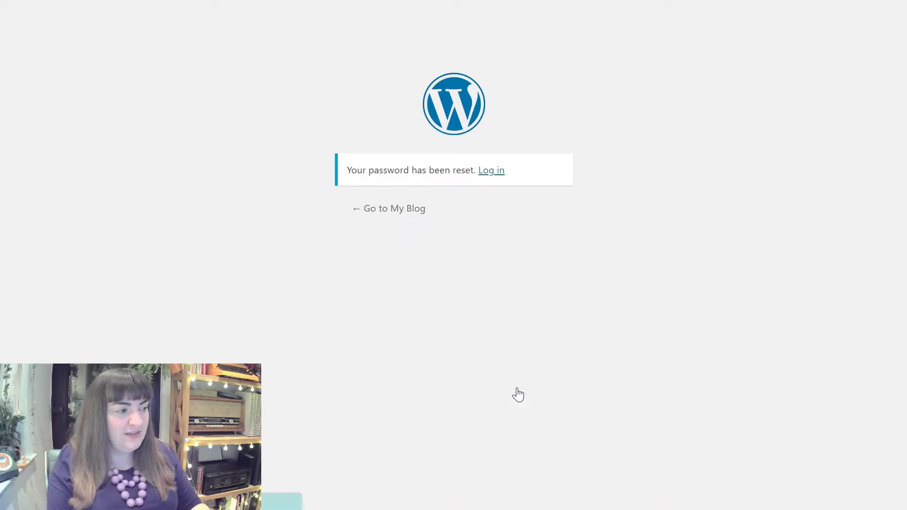
mouse_move(491, 171)
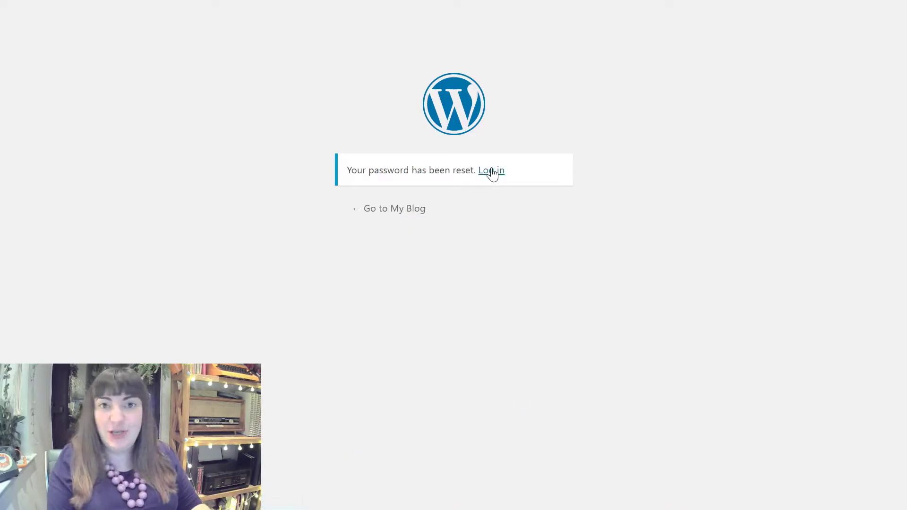
- Log in as IWannaRegister with the new password to reach the Dashboard
click(491, 170)
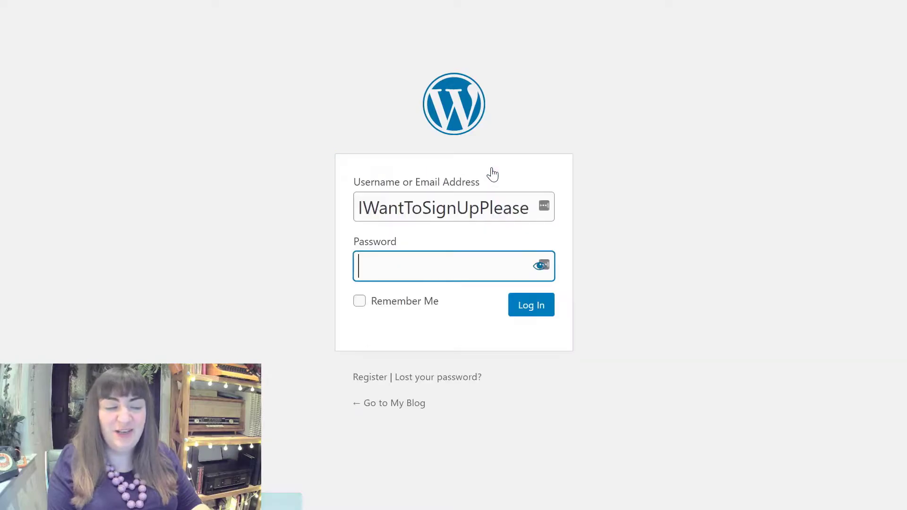
text(password)
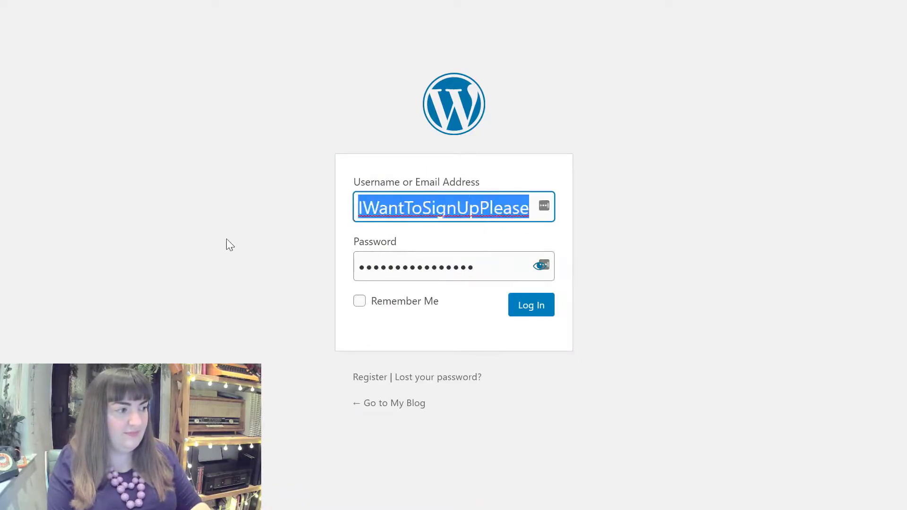
text(IWanna)
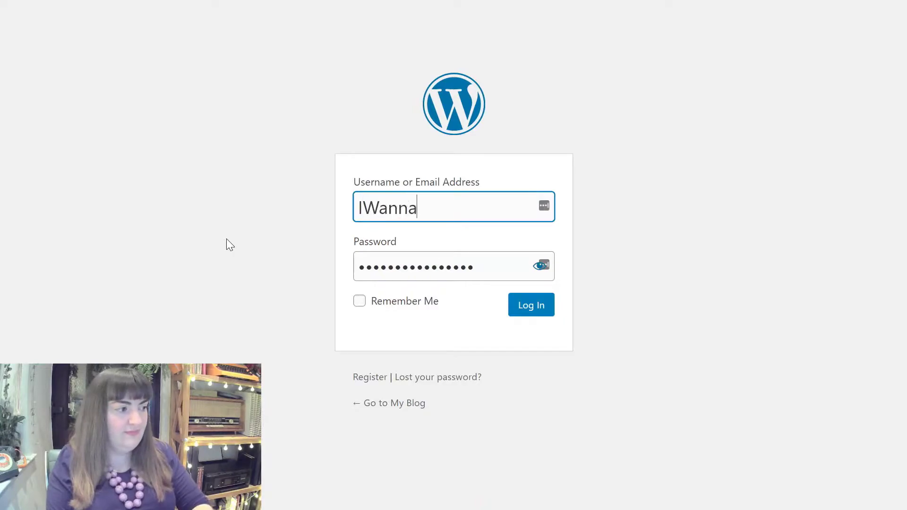
text(Register)
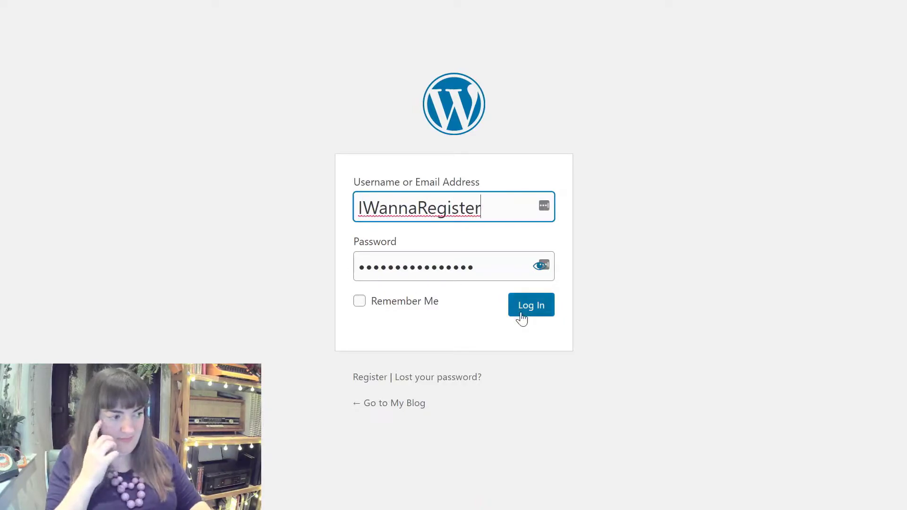
click(531, 305)
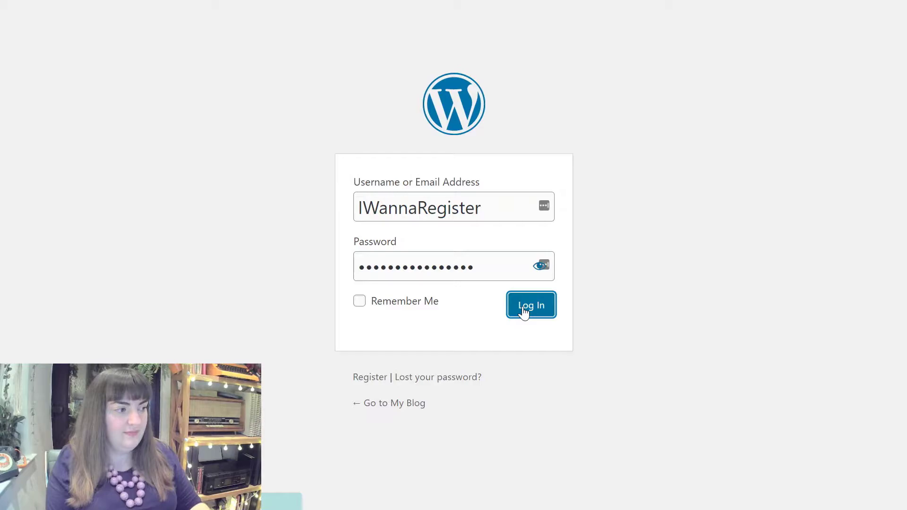
click(531, 305)
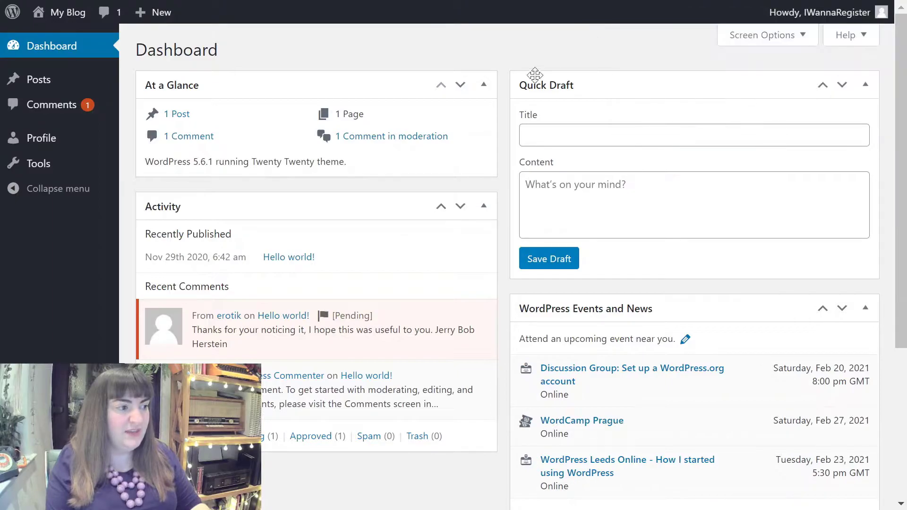
mouse_move(459, 47)
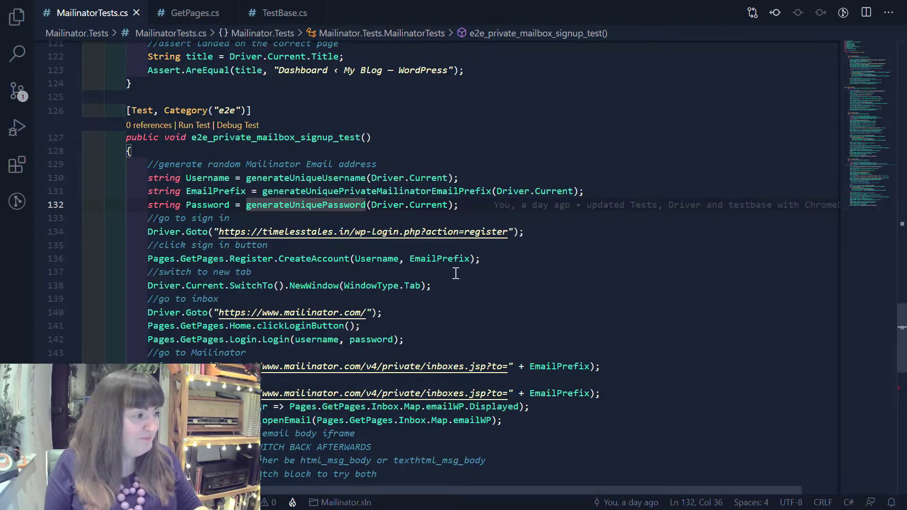
mouse_move(567, 303)
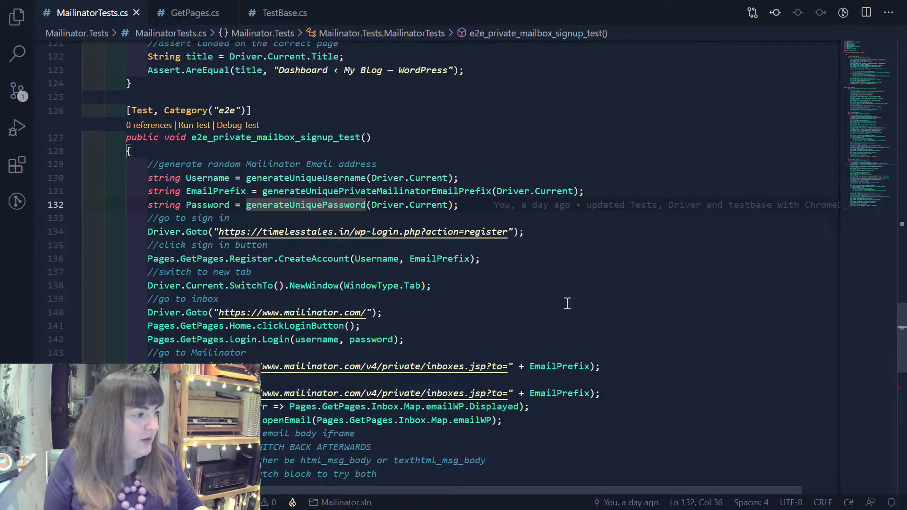
mouse_move(630, 315)
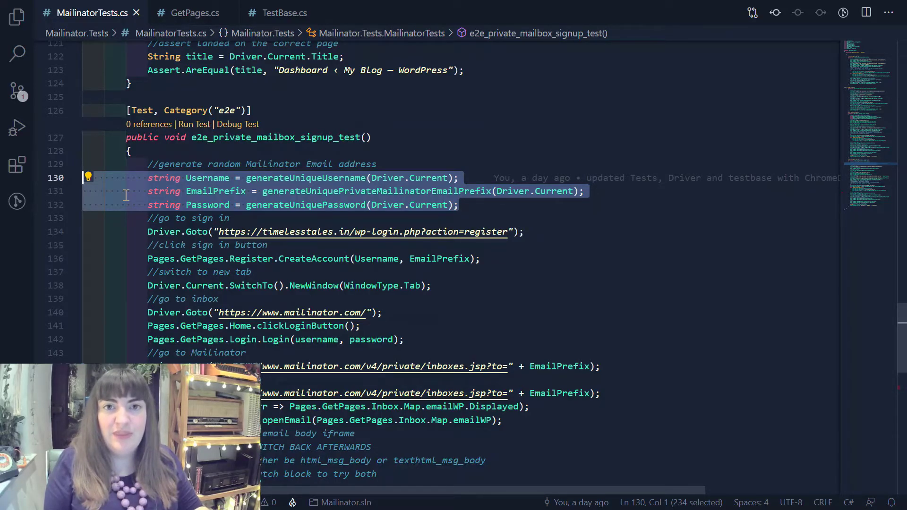
mouse_move(516, 393)
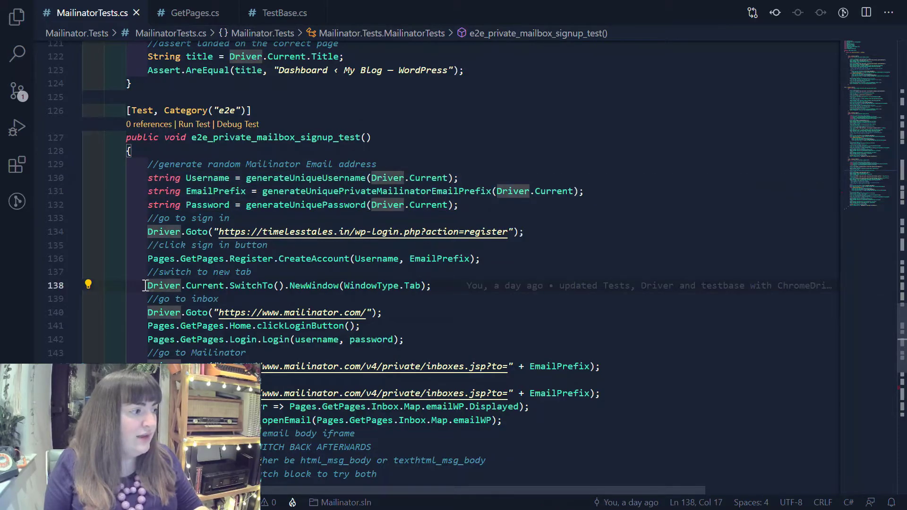
drag(147, 285, 431, 285)
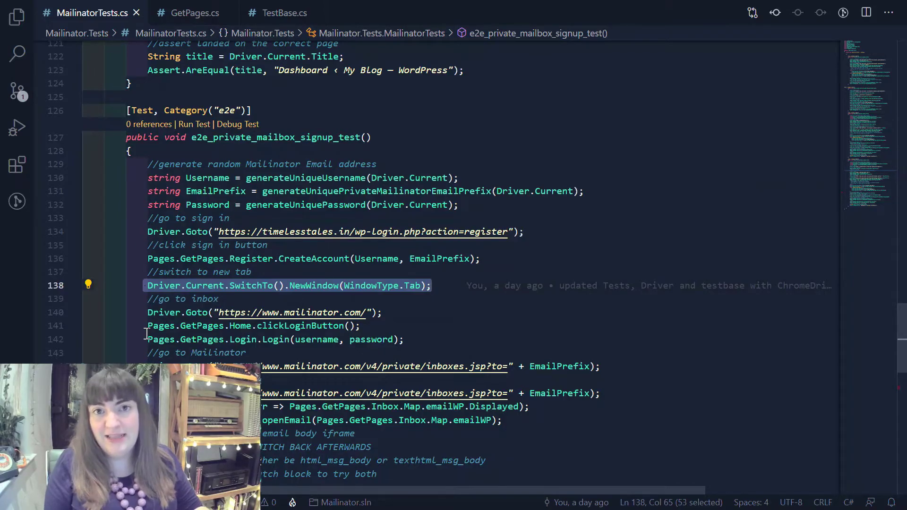
scroll(down, 3)
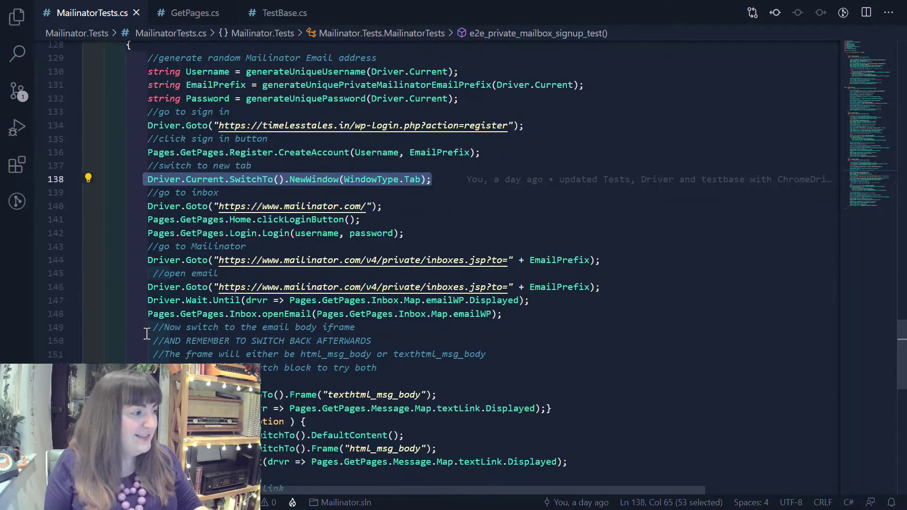
scroll(down, 3)
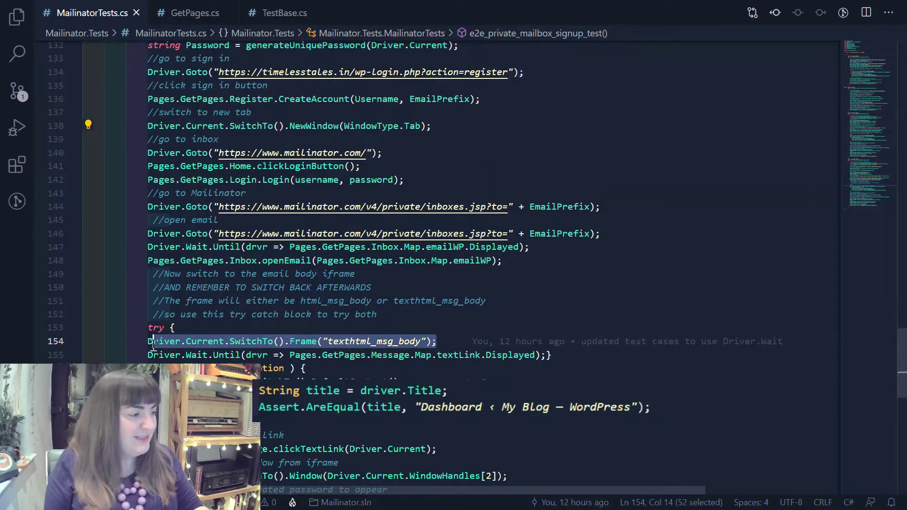
scroll(down, 3)
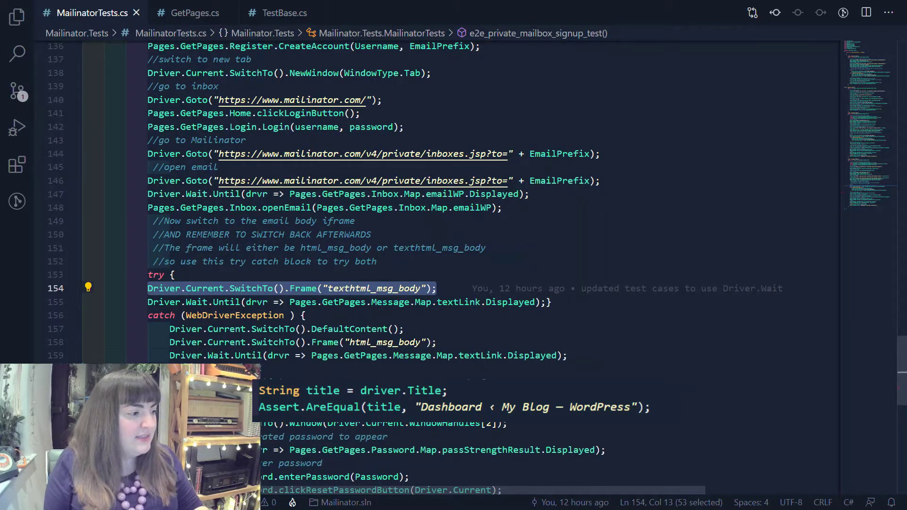
scroll(down, 3)
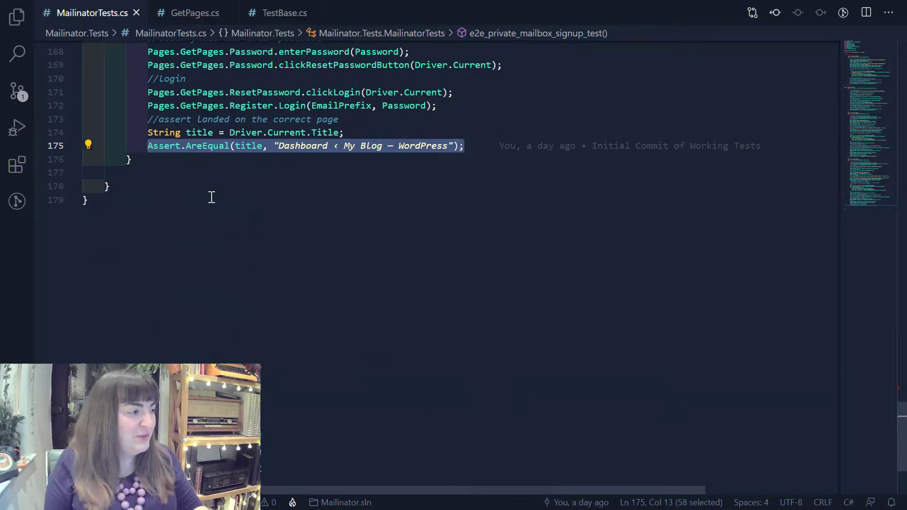
scroll(up, 3)
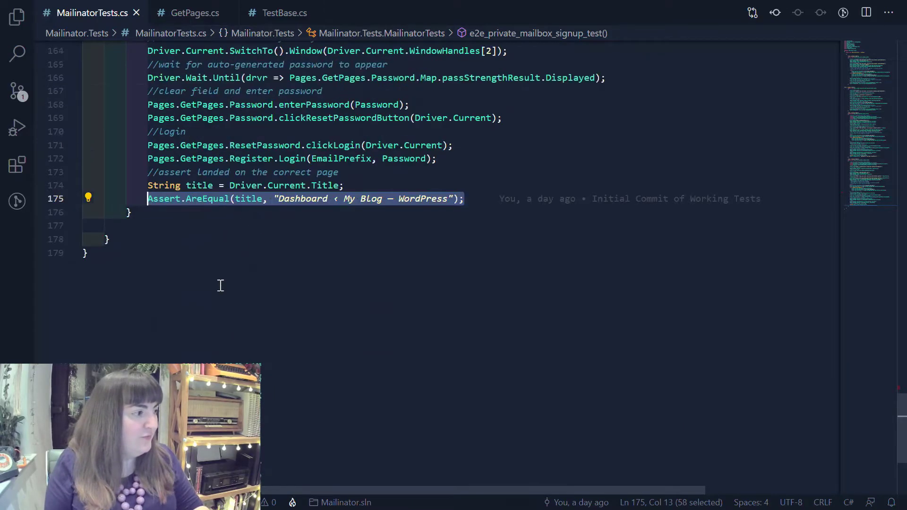
scroll(up, 3)
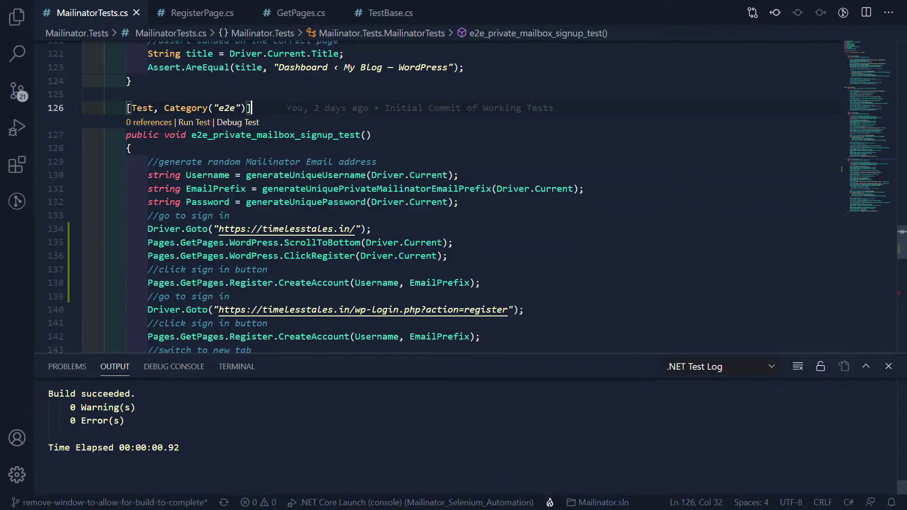
- Watch the automated test register, save a new password and log in to the Dashboard
scroll(down, 3)
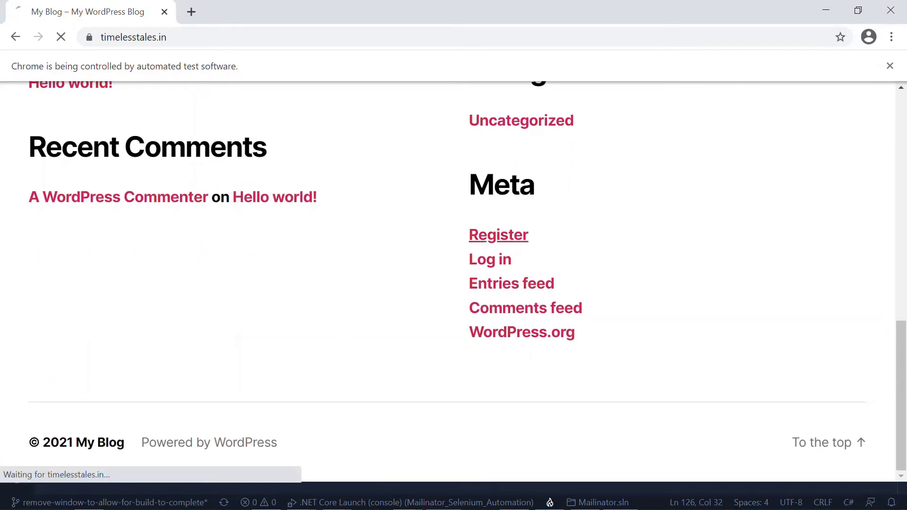
click(499, 235)
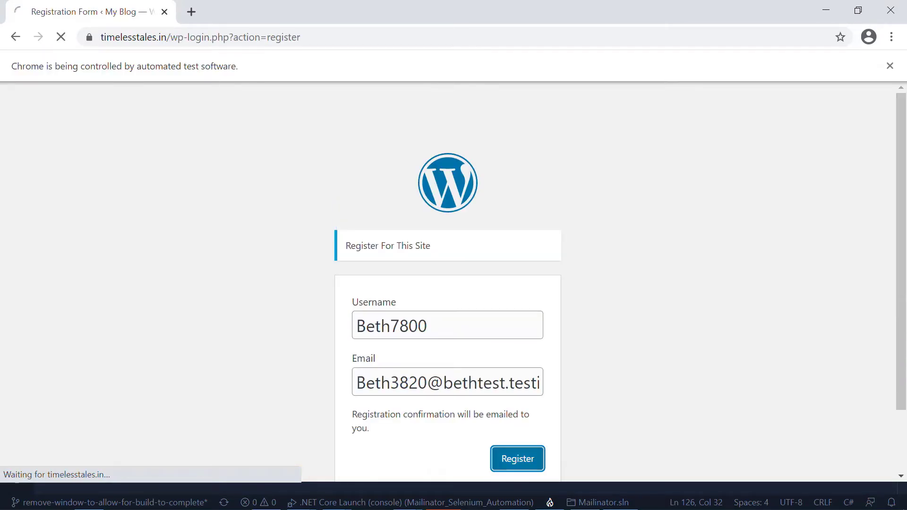
click(517, 459)
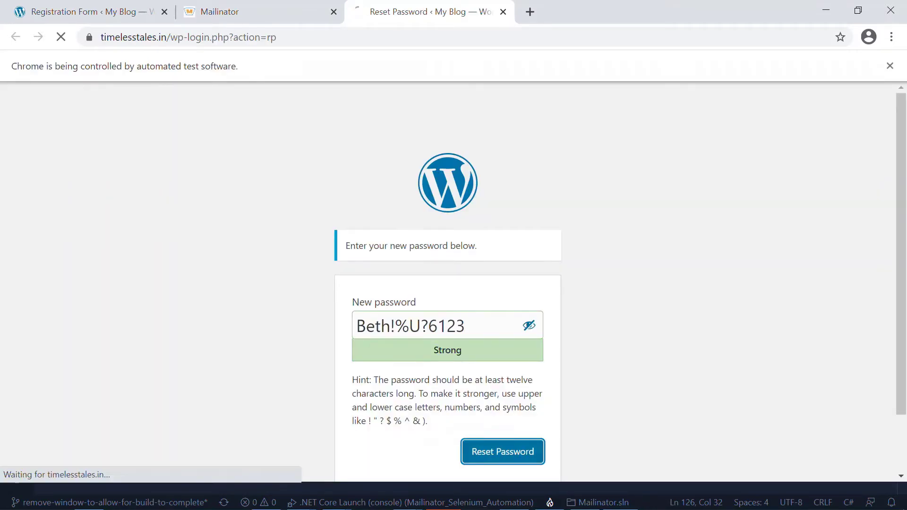
click(502, 451)
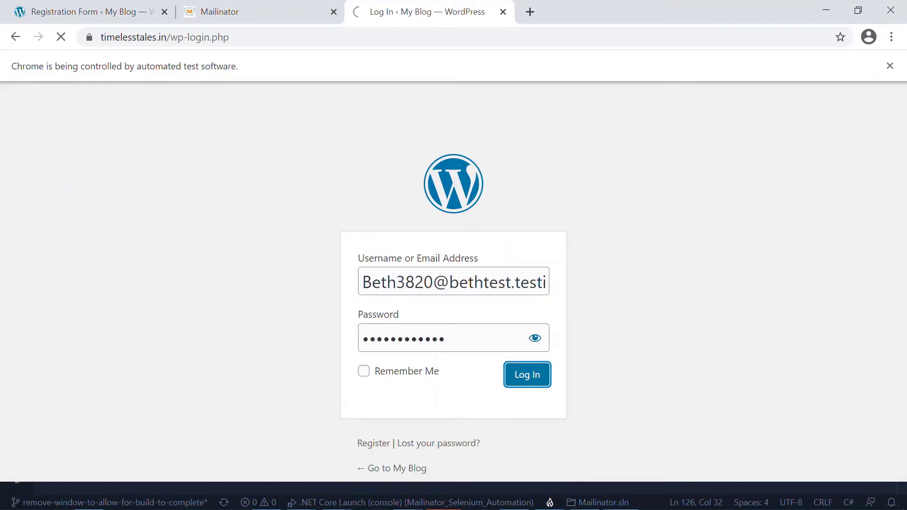
click(527, 375)
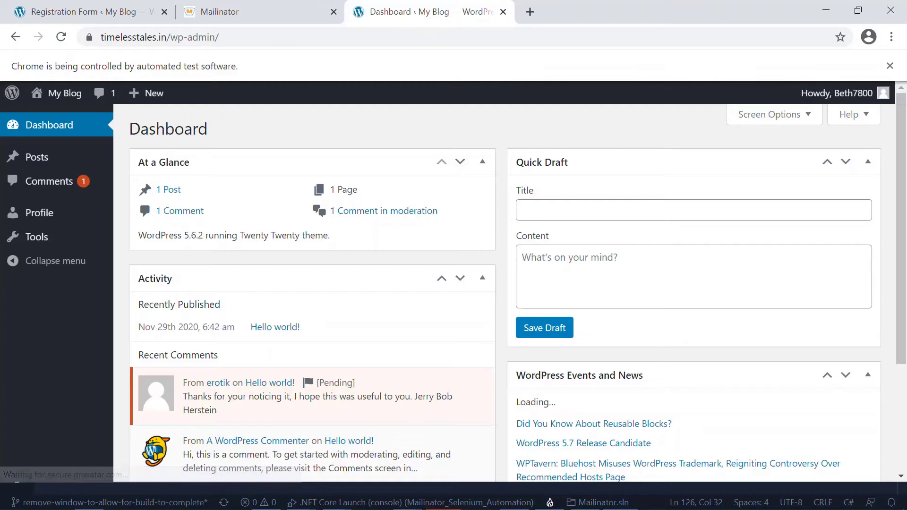